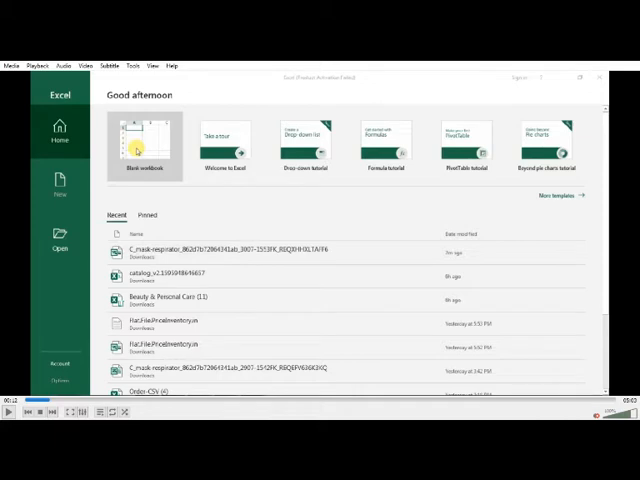
{"action": "mouse_move", "coordinate": [424, 220]}
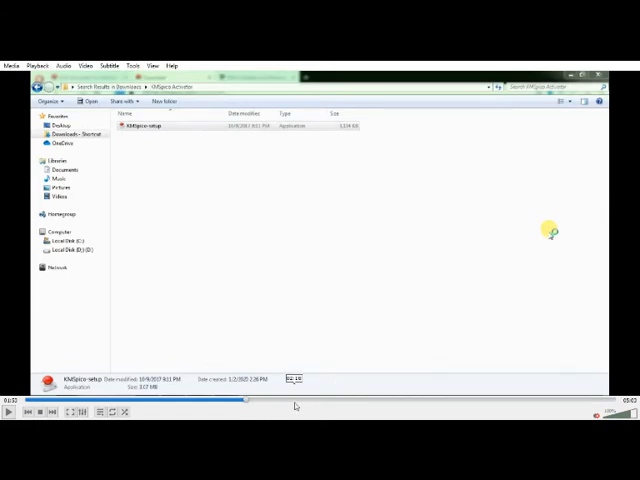
Run the KMSpico setup file and let the installer finish
{"action": "double_click", "coordinate": [148, 126]}
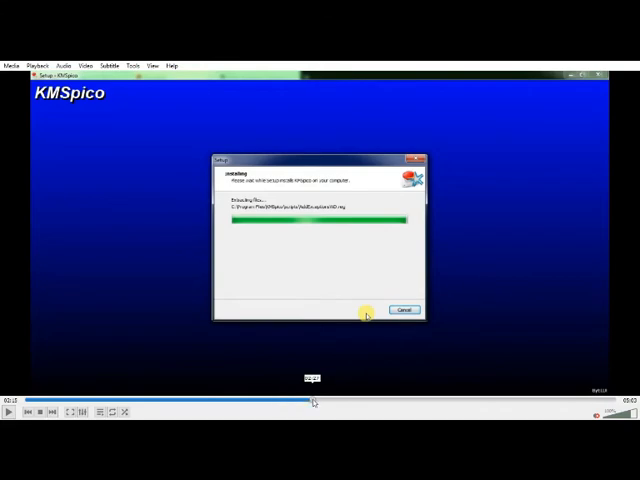
{"action": "left_click", "coordinate": [12, 388]}
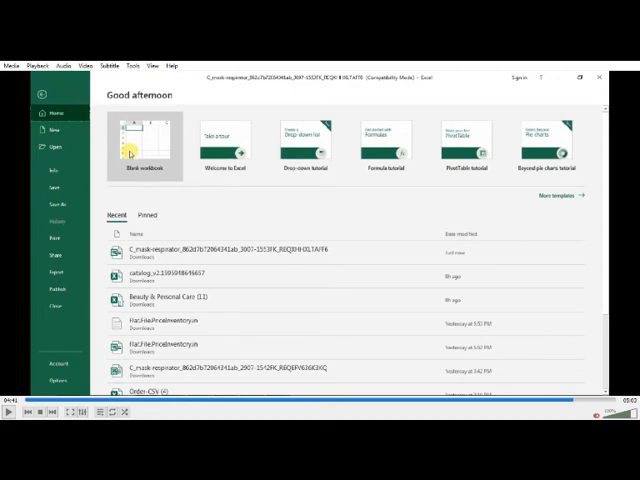
{"action": "mouse_move", "coordinate": [472, 296]}
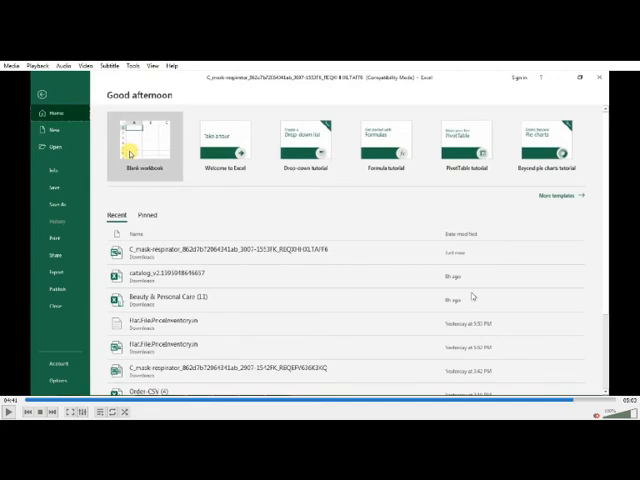